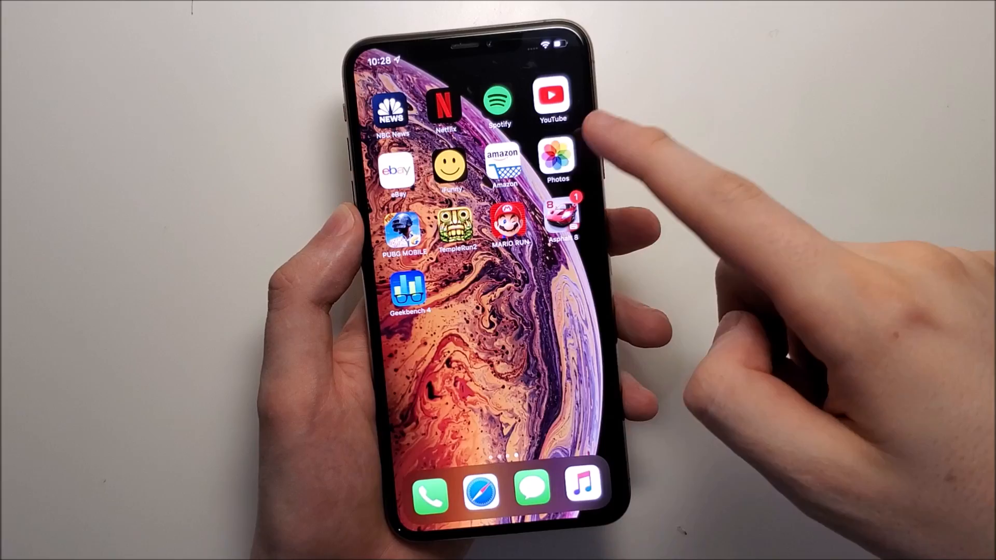
- Launch Photos from the Home Screen into the All Photos library grid
{"action": "left_click", "coordinate": [556, 156]}
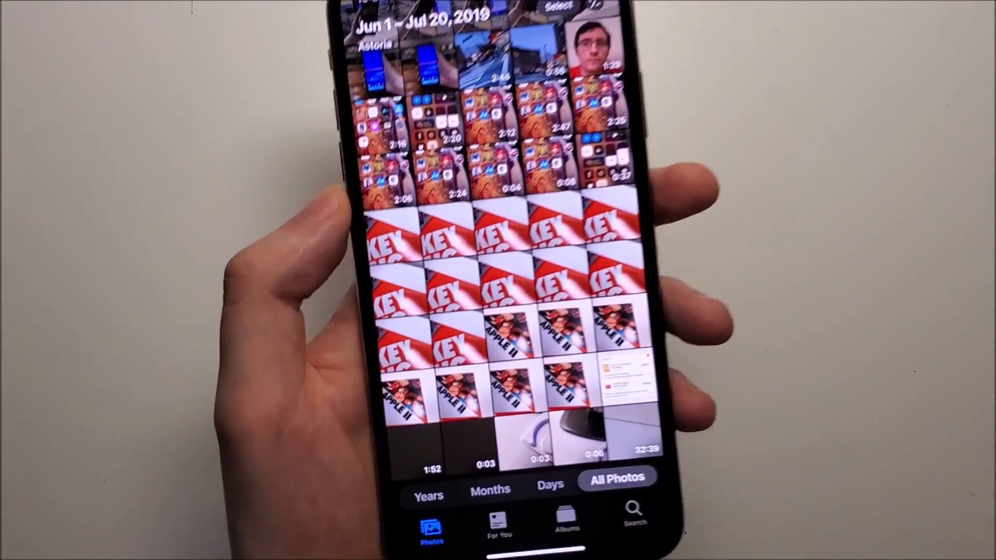
{"action": "scroll", "scroll_direction": "down", "scroll_amount": 3}
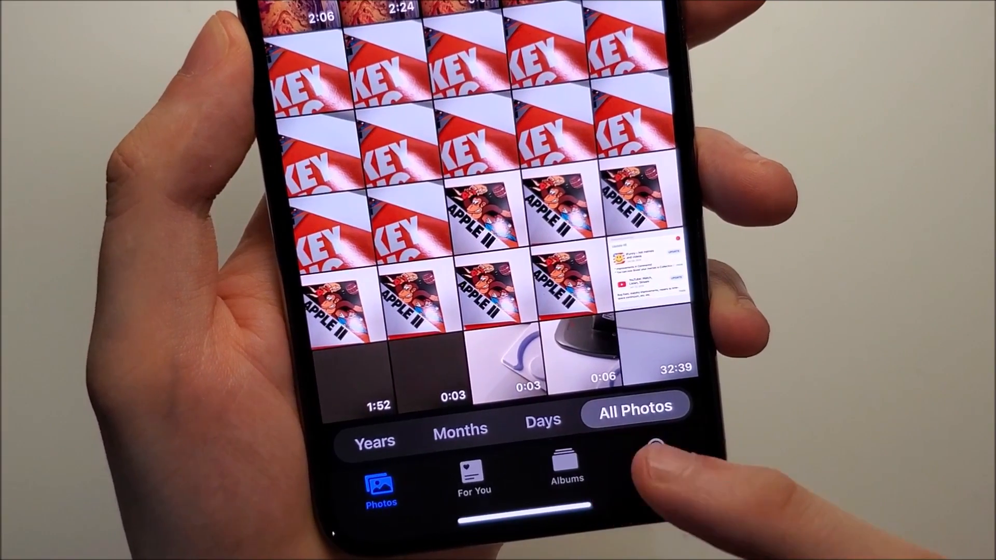
- Go to Albums, show all of My Albums, and enter Edit mode
{"action": "left_click", "coordinate": [566, 470]}
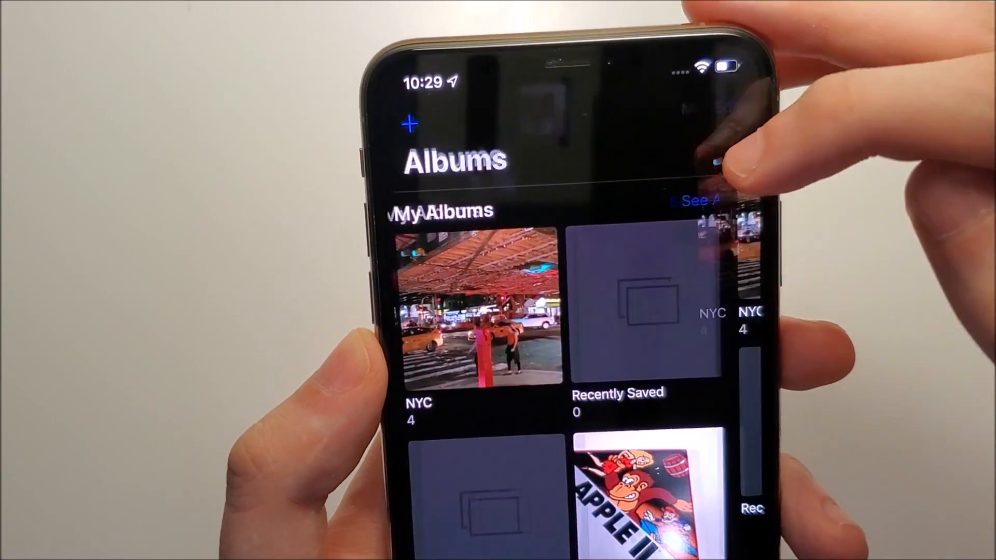
{"action": "left_click", "coordinate": [693, 200]}
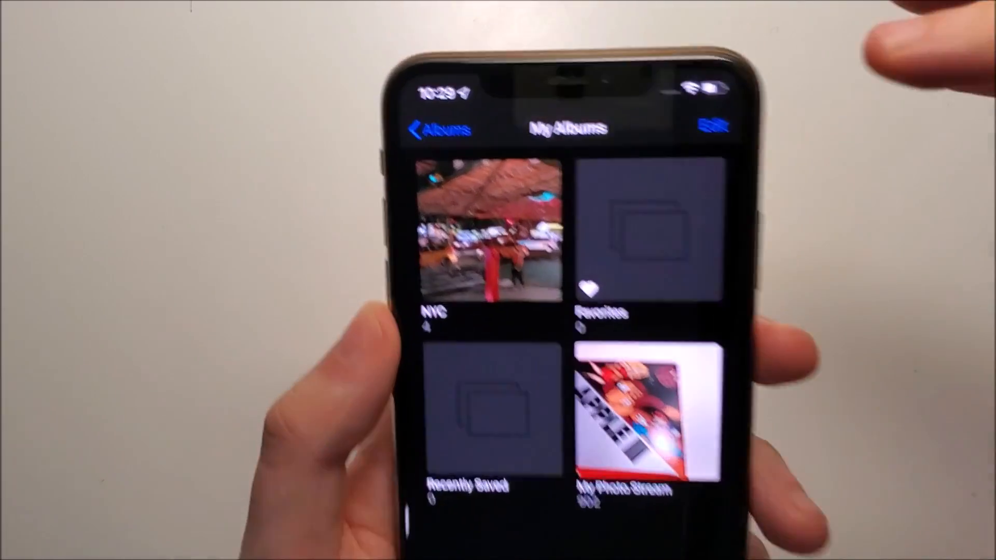
{"action": "left_click", "coordinate": [716, 124]}
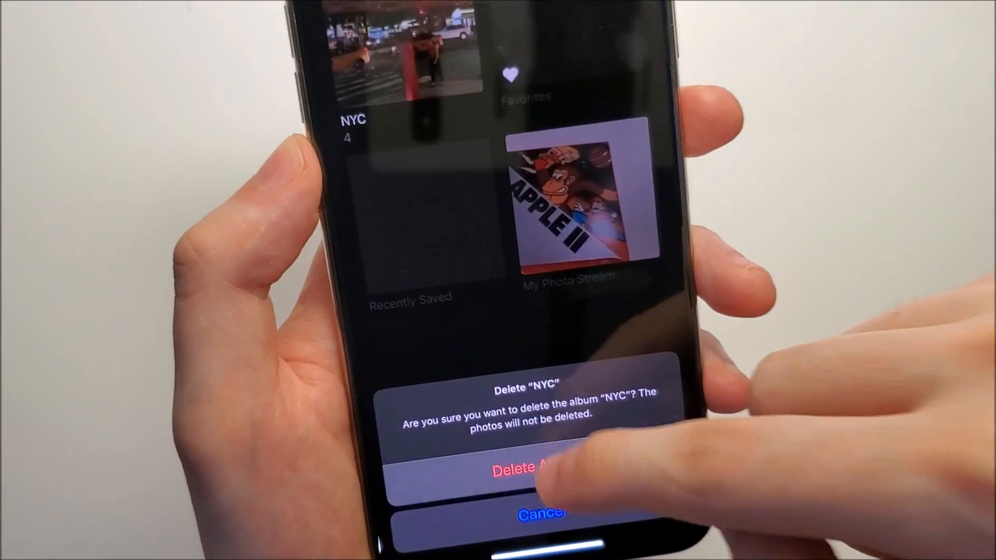
- Confirm Delete Album for NYC and finish editing with Done
{"action": "left_click", "coordinate": [526, 468]}
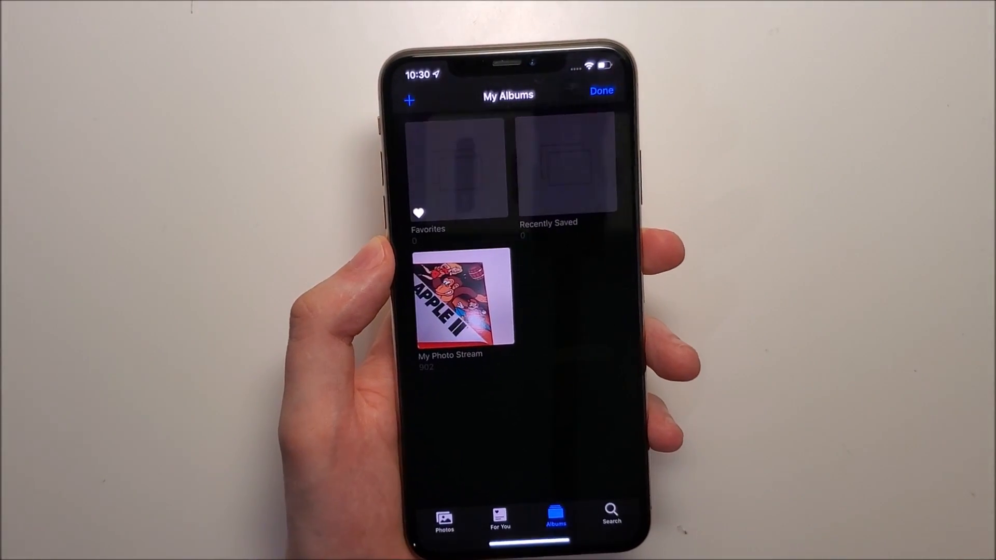
{"action": "left_click", "coordinate": [600, 91]}
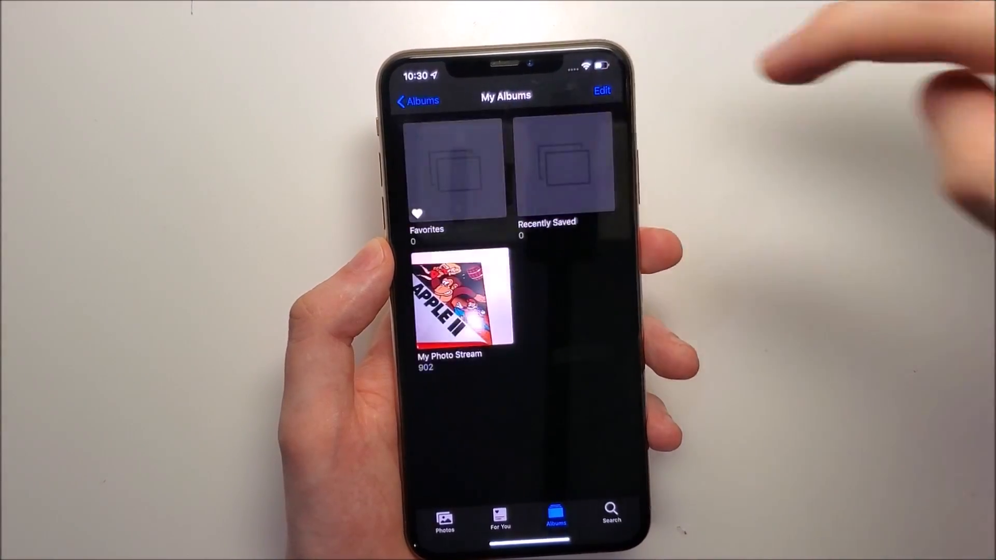